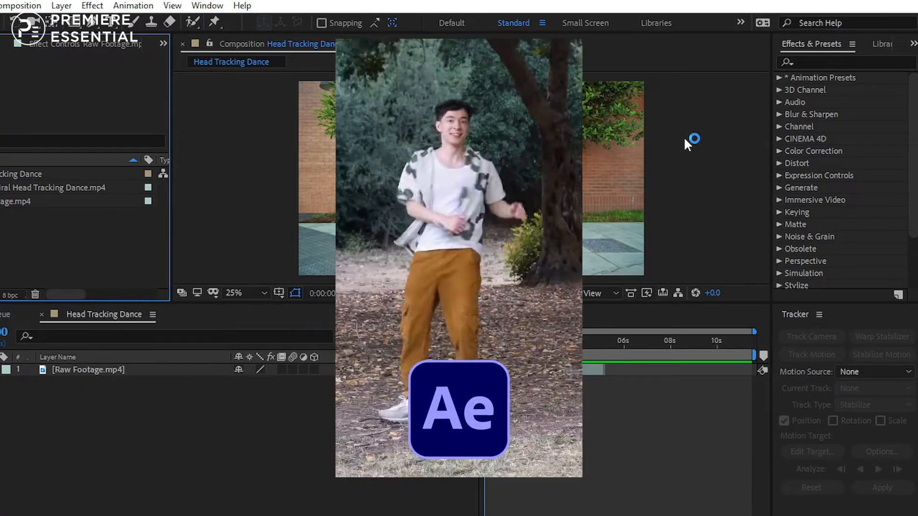
pyautogui.moveTo(687, 146)
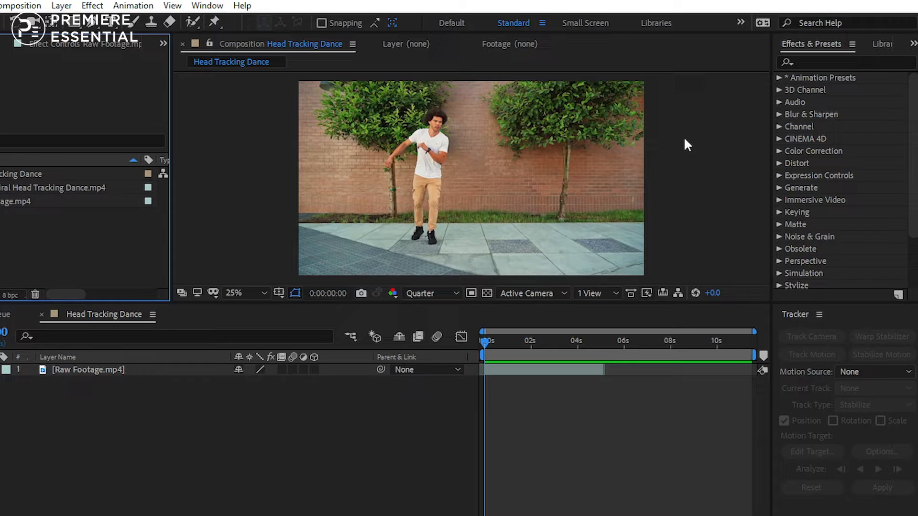
# Select the Raw Footage.mp4 layer and scrub through the clip to check the dancer's motion, returning to the start.
pyautogui.click(88, 369)
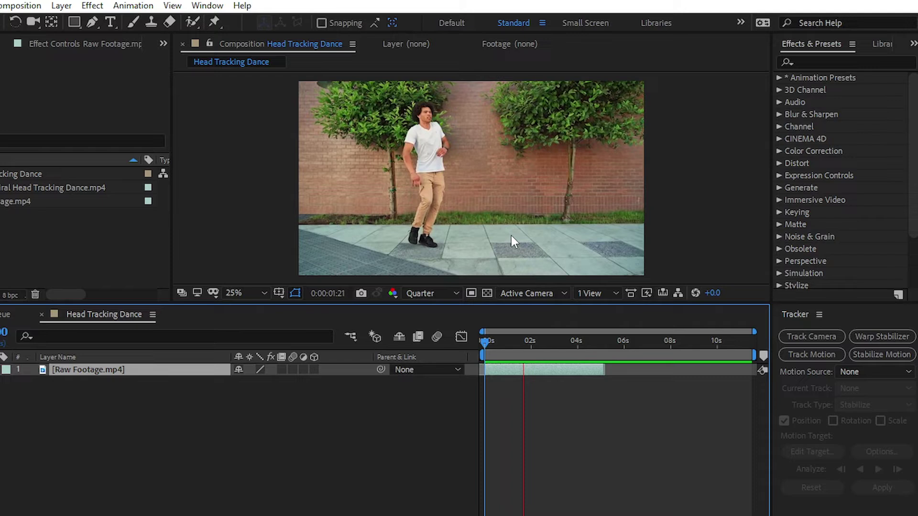
pyautogui.click(568, 354)
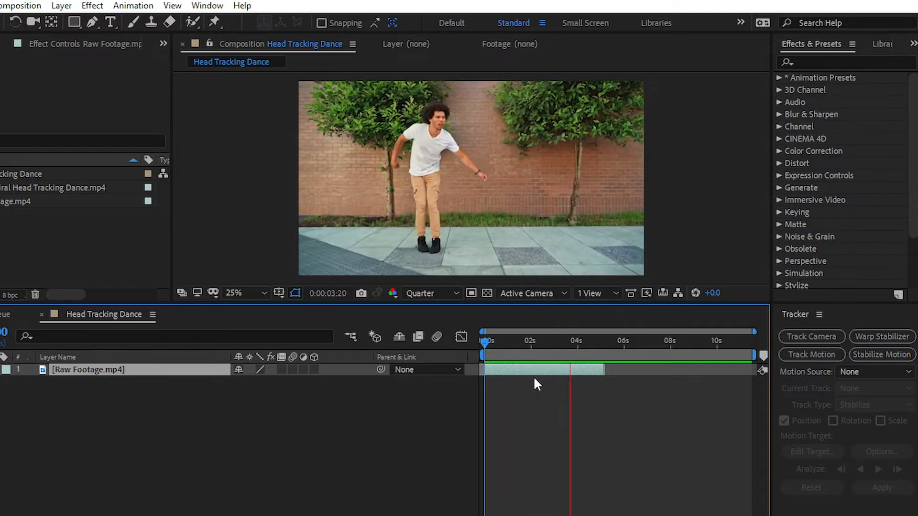
pyautogui.click(512, 342)
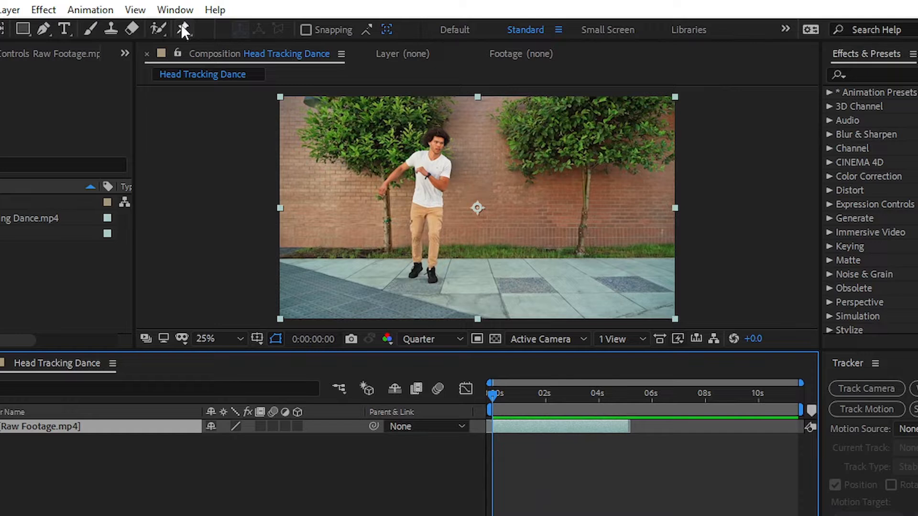
# Show the Tracker panel from the Window menu.
pyautogui.click(174, 10)
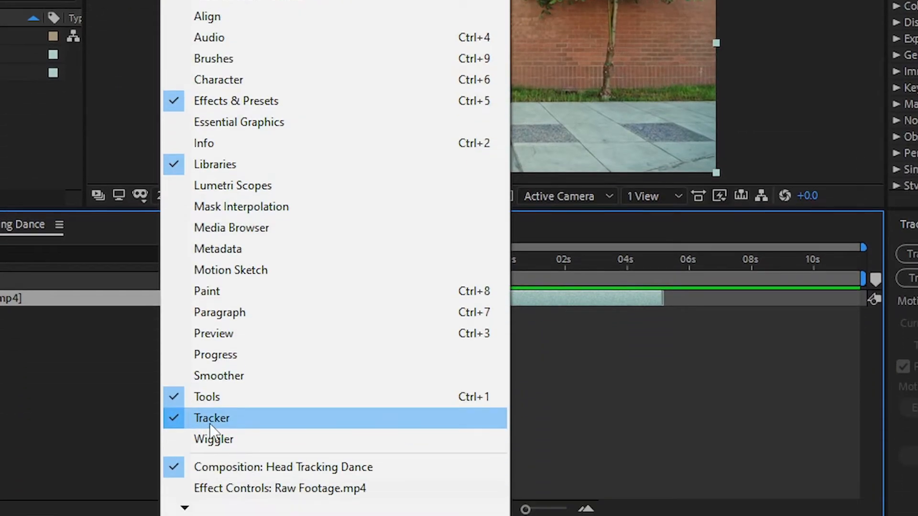
pyautogui.click(211, 418)
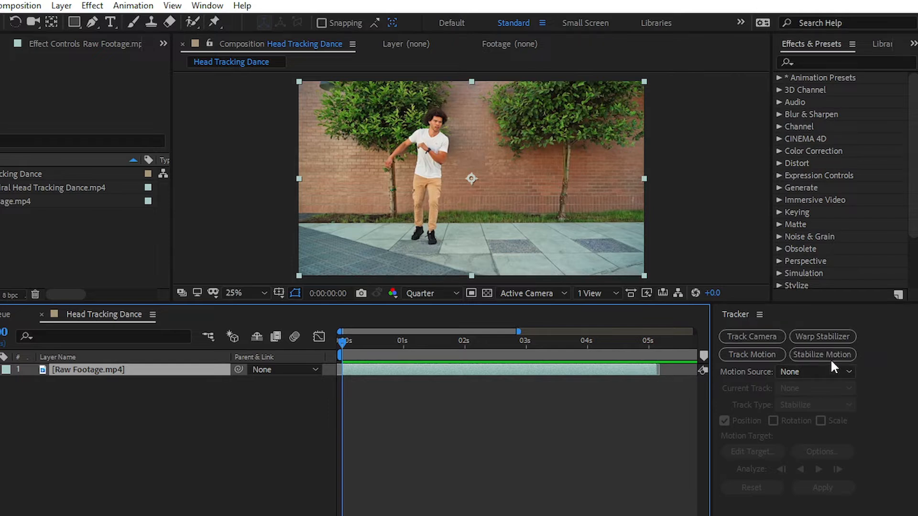
pyautogui.moveTo(822, 354)
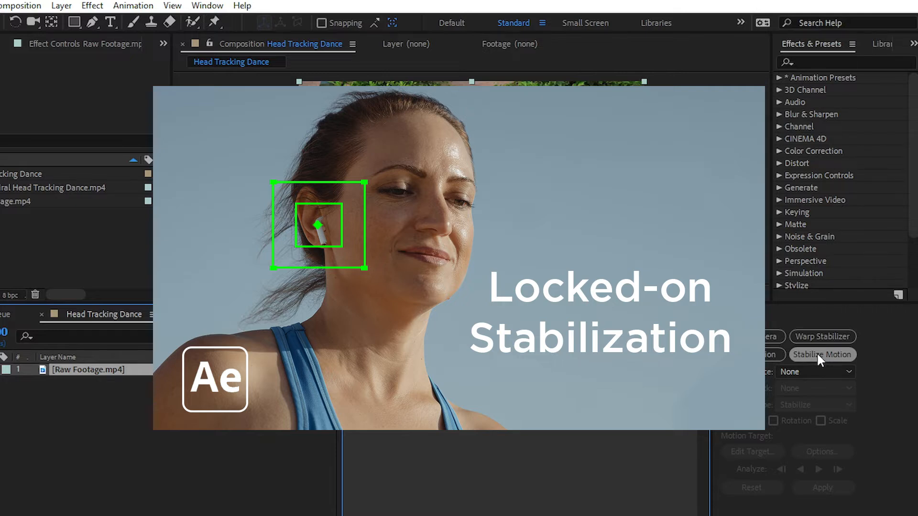
pyautogui.moveTo(834, 326)
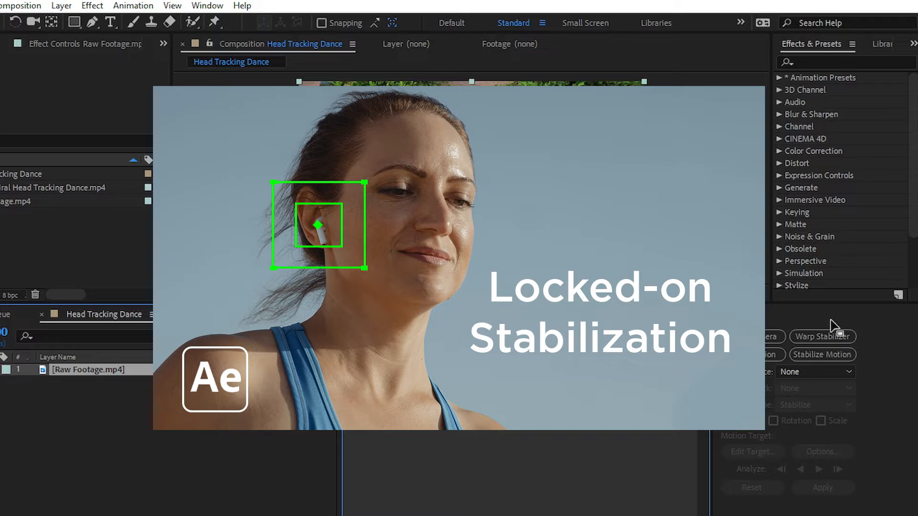
# Start a Stabilize Motion track and place Track Point 1 on the dancer's face.
pyautogui.click(822, 354)
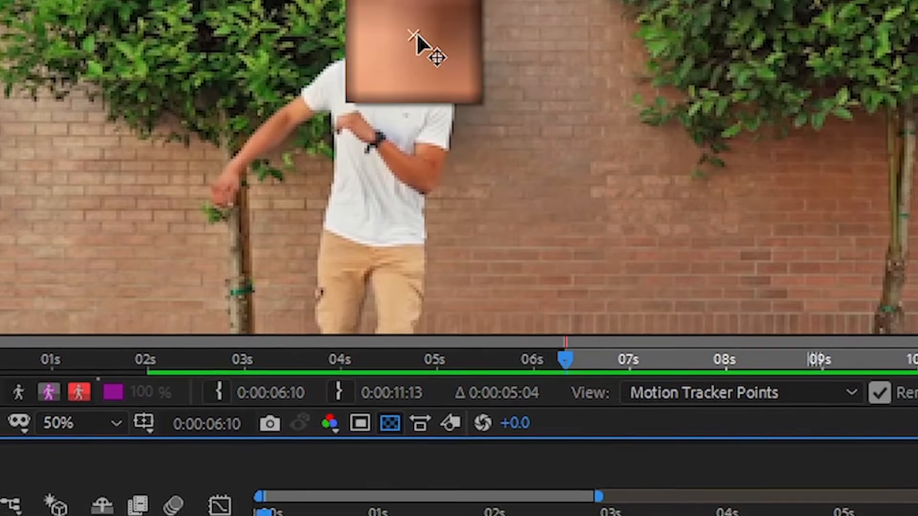
pyautogui.click(79, 424)
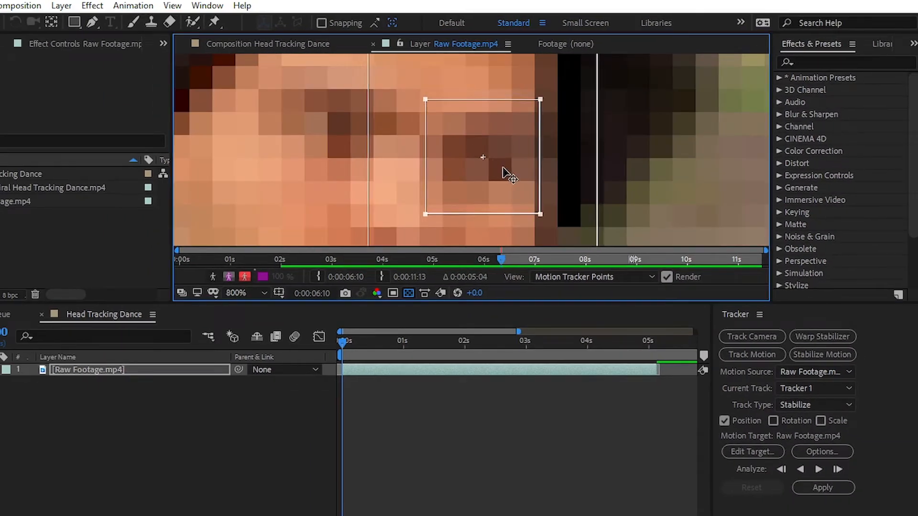
pyautogui.click(235, 293)
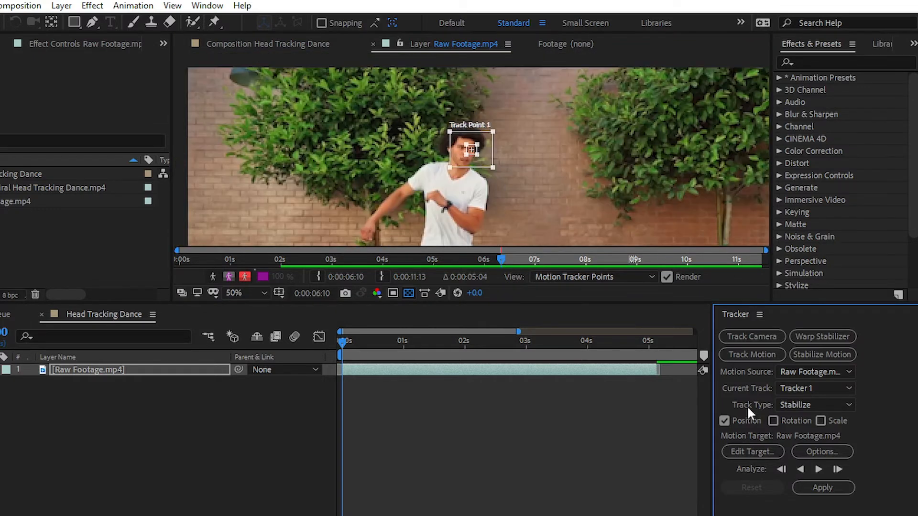
pyautogui.moveTo(818, 468)
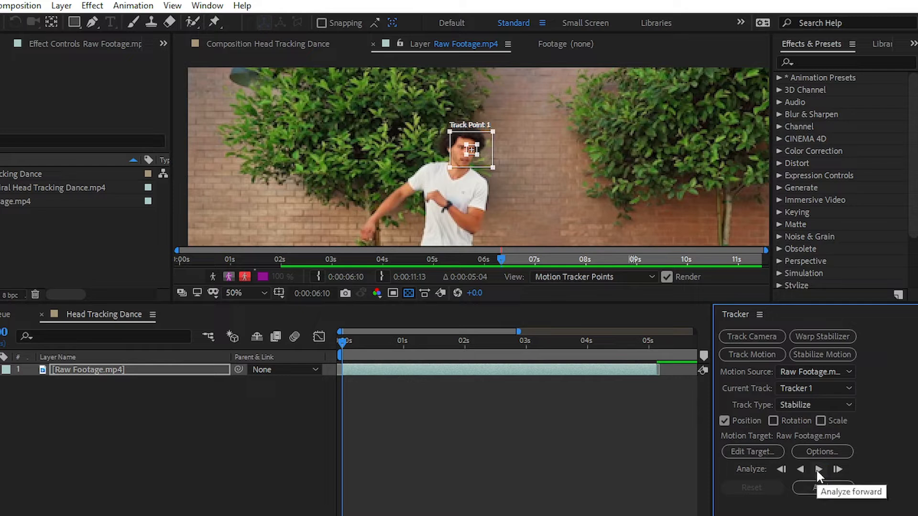
# Analyze the head's motion forward and halt tracking where the point drifts off the head.
pyautogui.click(838, 470)
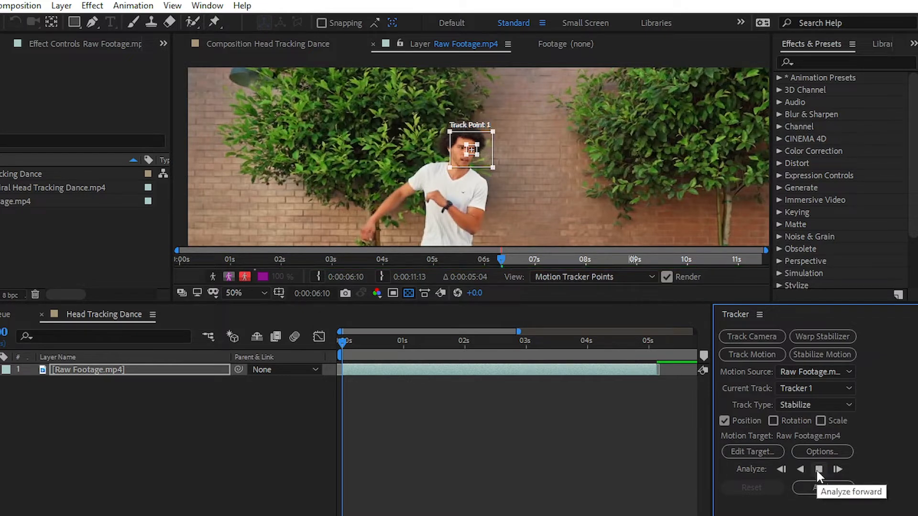
pyautogui.click(838, 469)
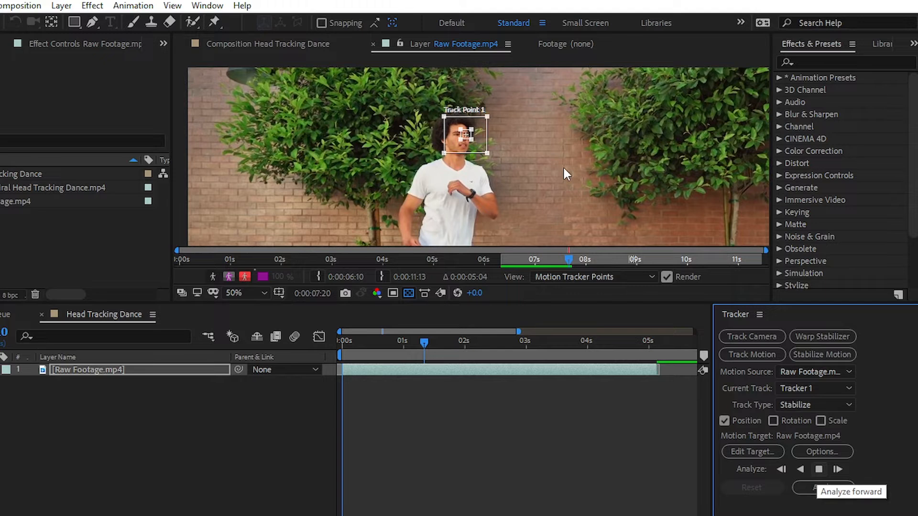
pyautogui.click(837, 468)
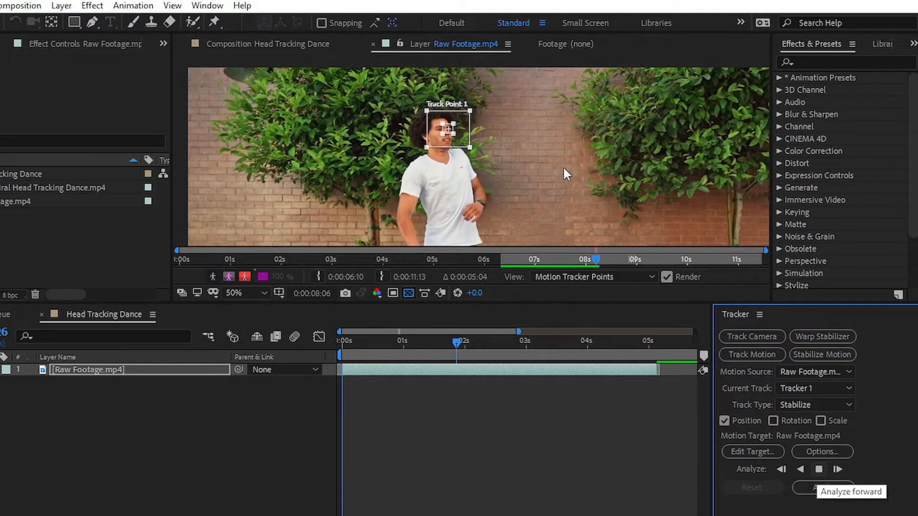
pyautogui.click(838, 469)
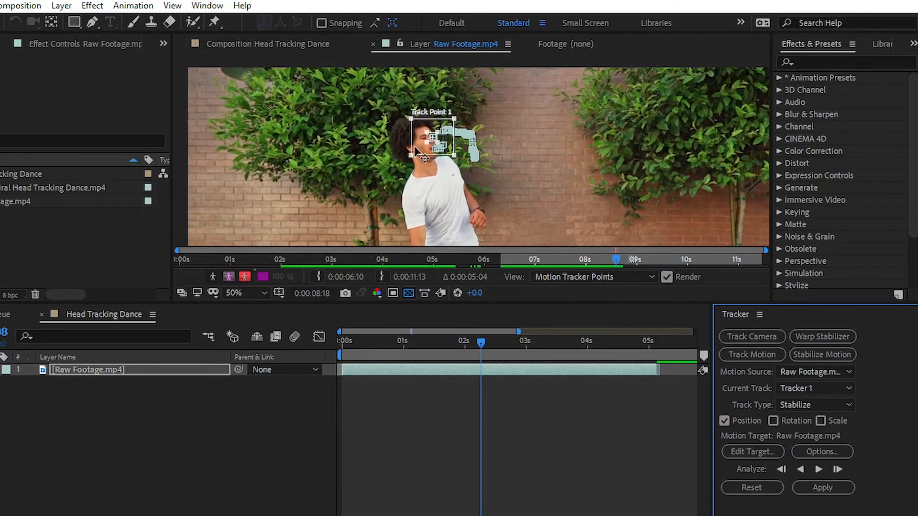
# Move Track Point 1 back onto the face and resume analyzing the head forward.
pyautogui.click(243, 293)
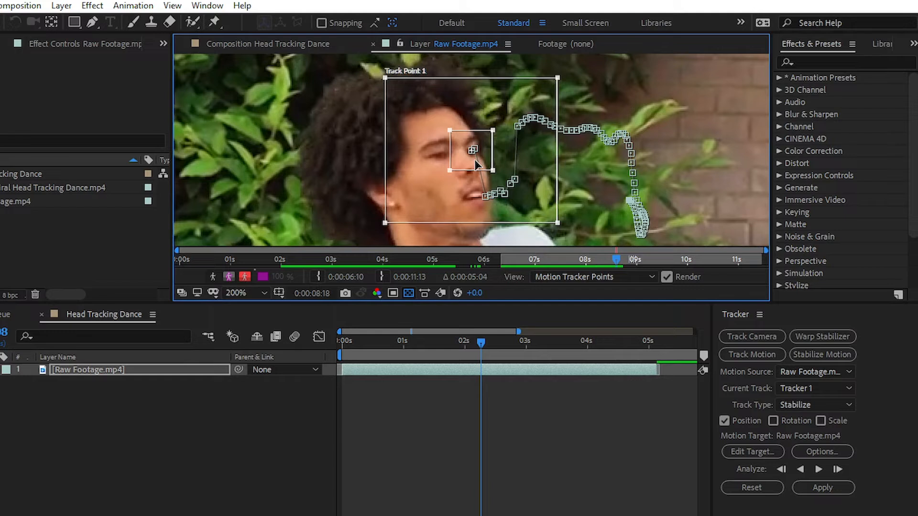
pyautogui.moveTo(507, 233)
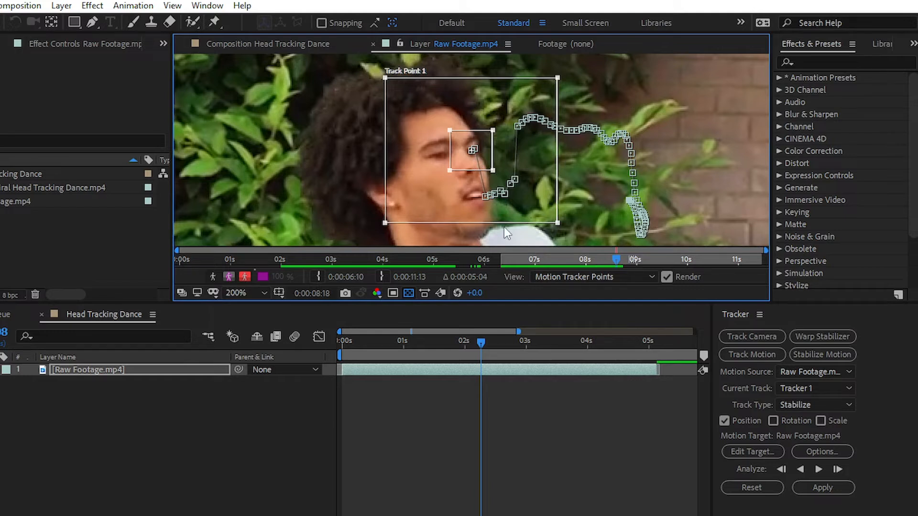
pyautogui.moveTo(483, 163)
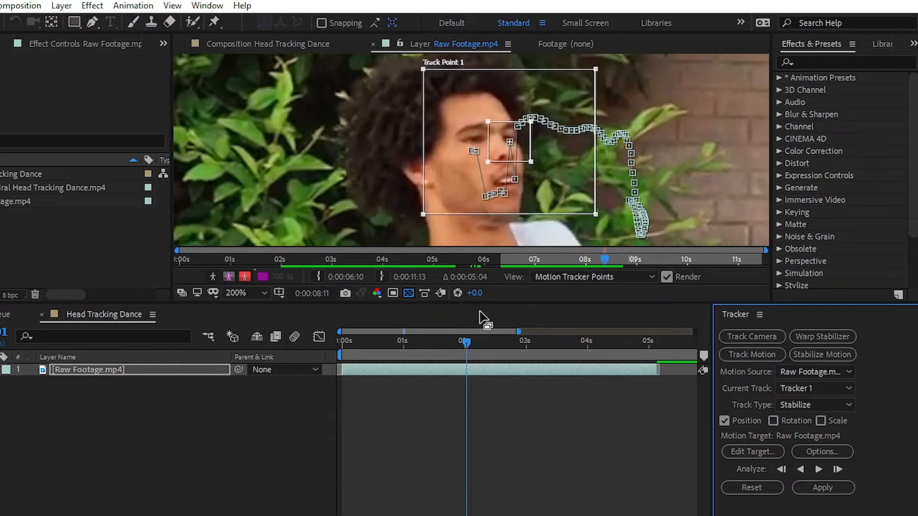
pyautogui.click(819, 469)
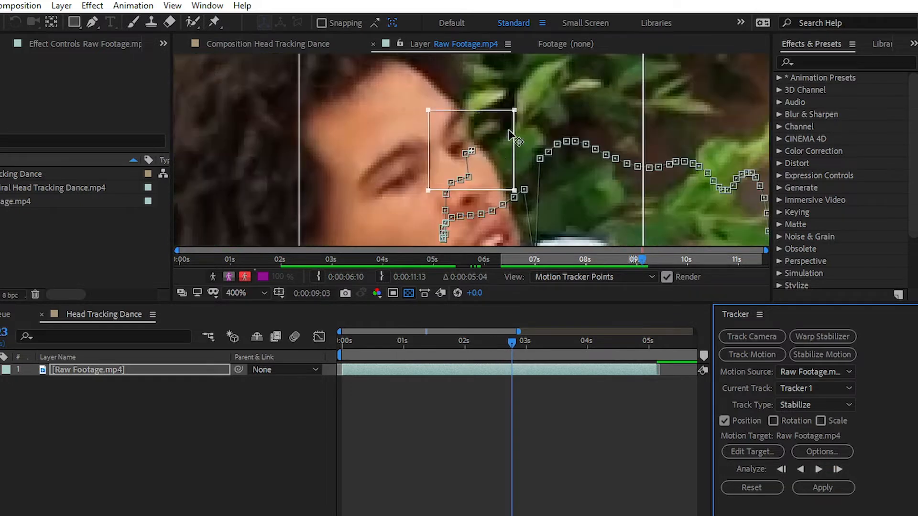
pyautogui.click(818, 469)
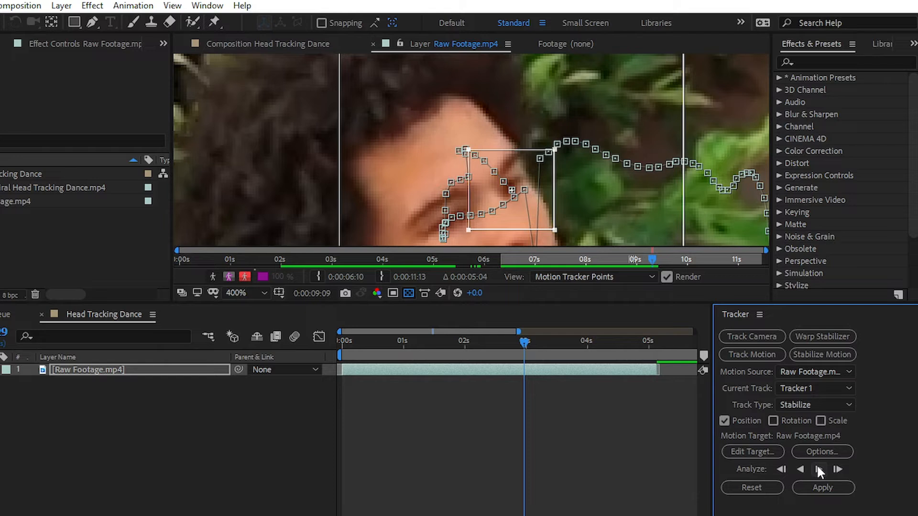
pyautogui.click(838, 468)
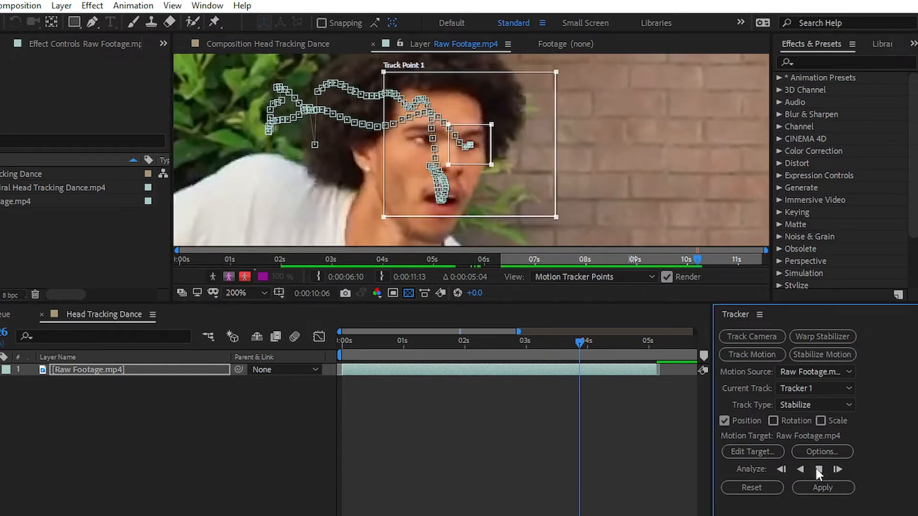
pyautogui.click(819, 470)
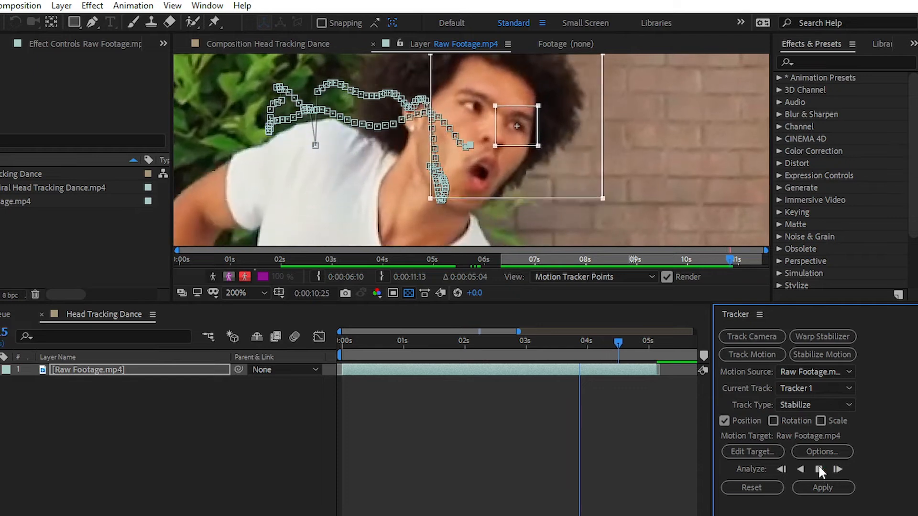
pyautogui.click(838, 469)
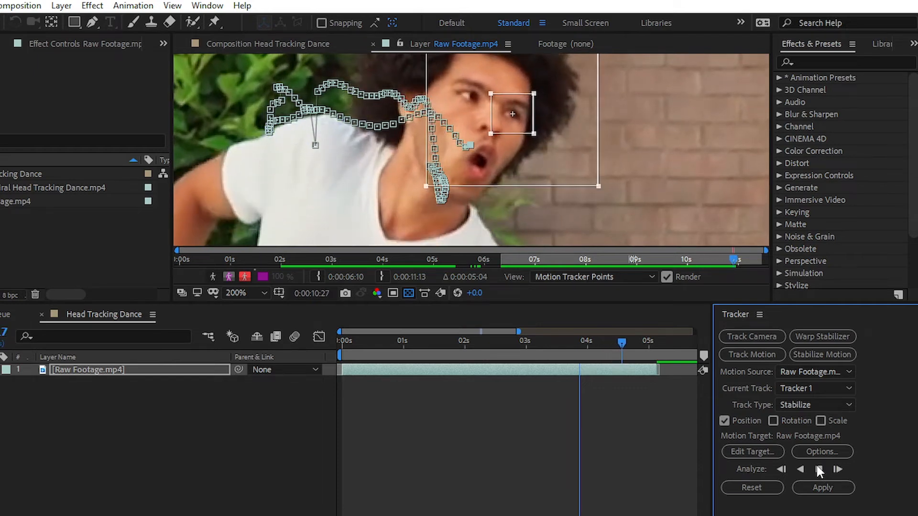
# Continue tracking to the end of the clip and correct the drifted point around eight seconds.
pyautogui.click(839, 469)
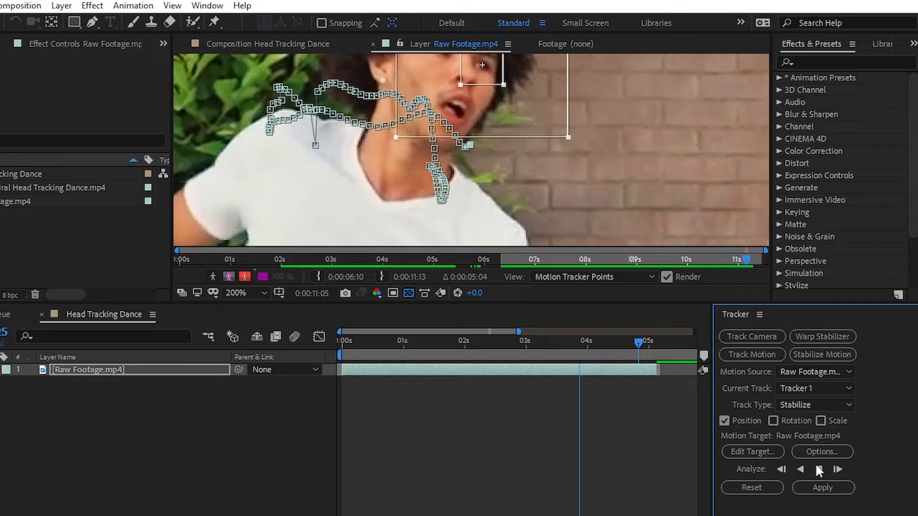
pyautogui.click(838, 469)
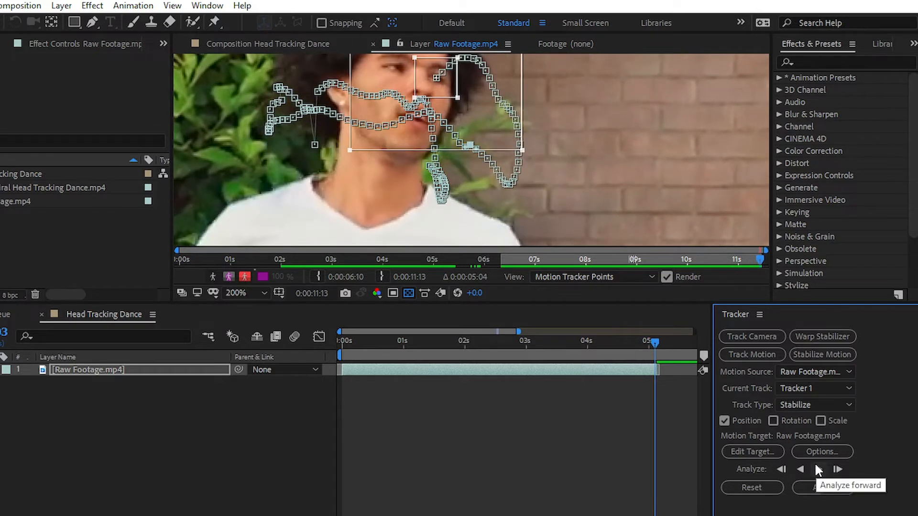
pyautogui.click(818, 468)
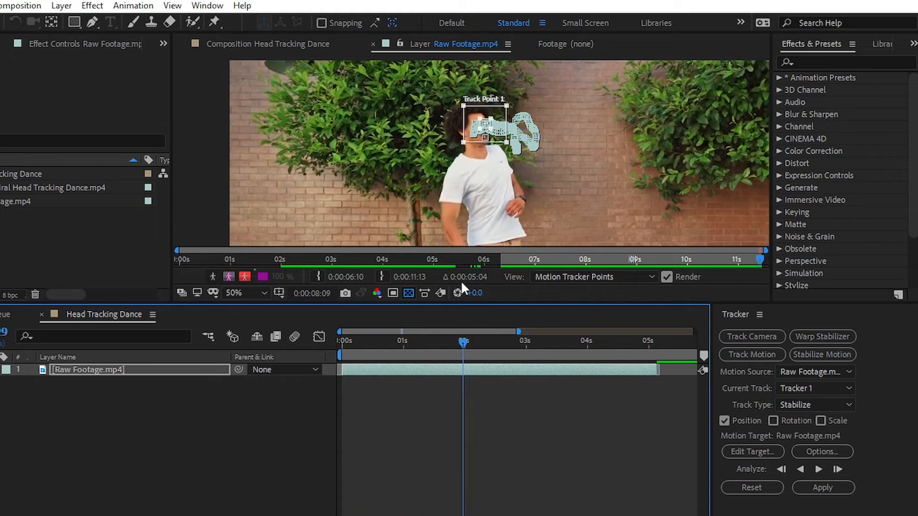
pyautogui.click(839, 468)
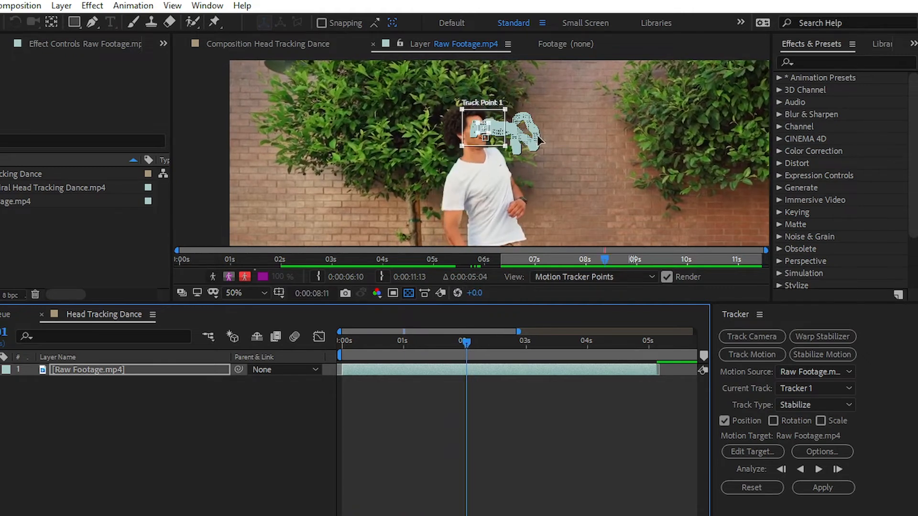
pyautogui.click(251, 293)
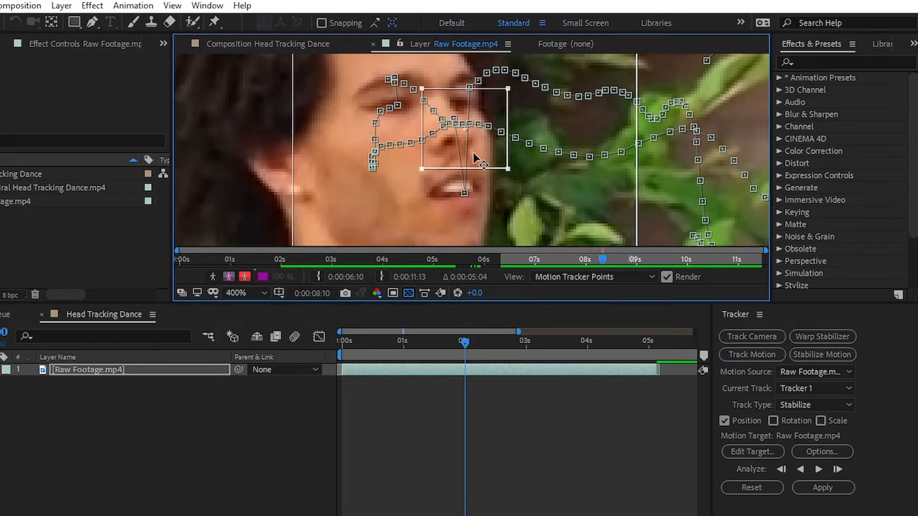
pyautogui.click(236, 293)
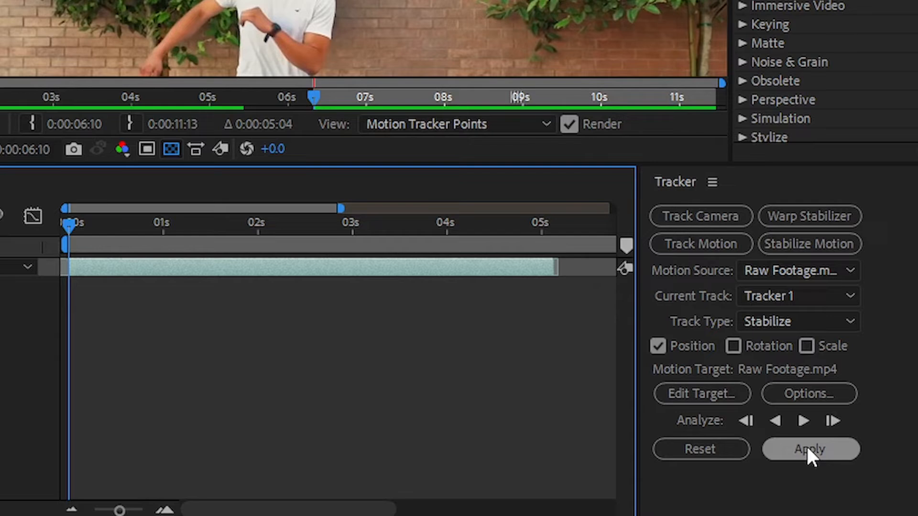
# Apply the stabilization to the footage layer and inspect its Attach Point and Anchor Point keyframes.
pyautogui.click(810, 450)
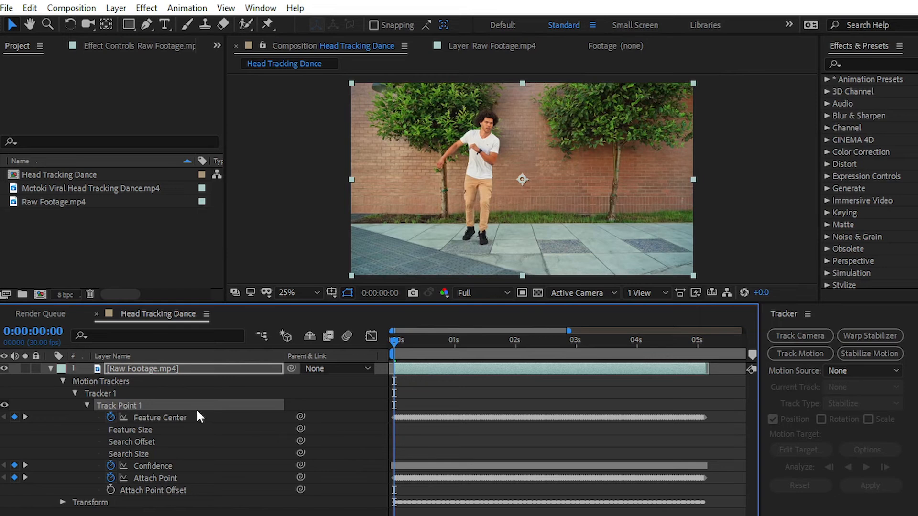
pyautogui.moveTo(176, 422)
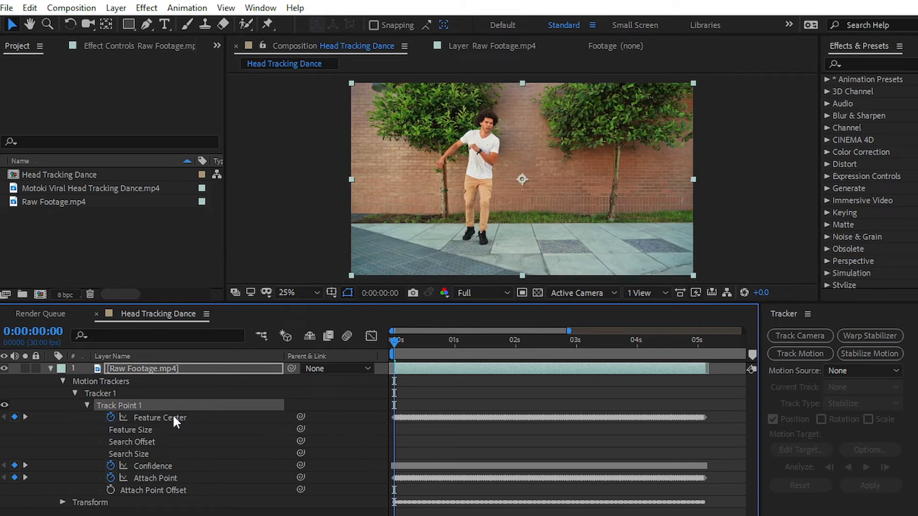
pyautogui.moveTo(149, 425)
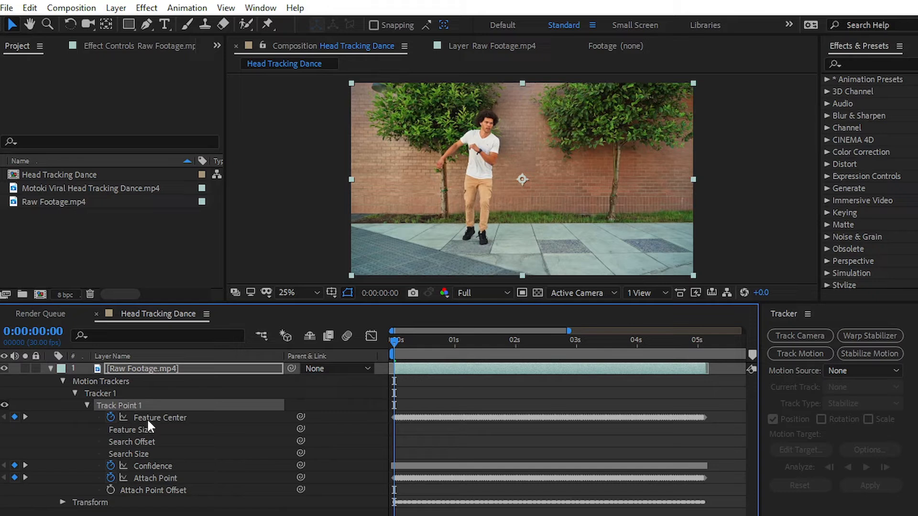
pyautogui.moveTo(162, 472)
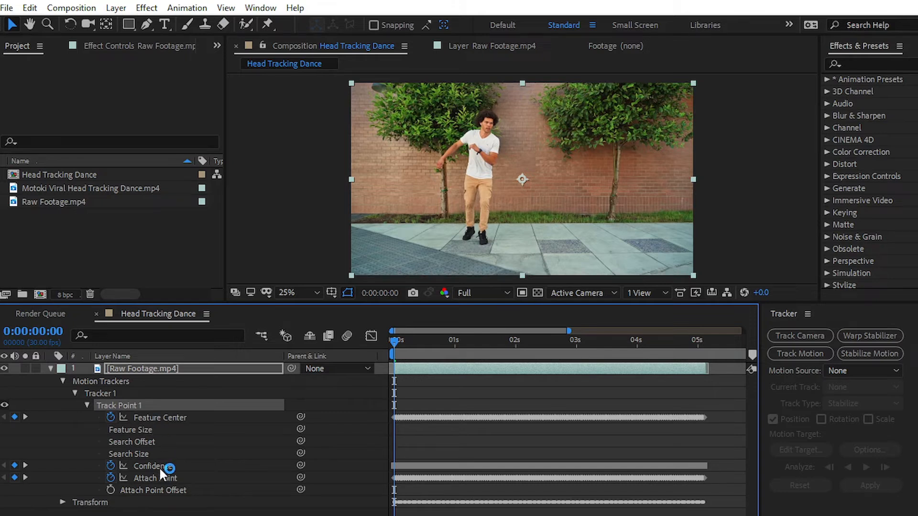
pyautogui.click(155, 478)
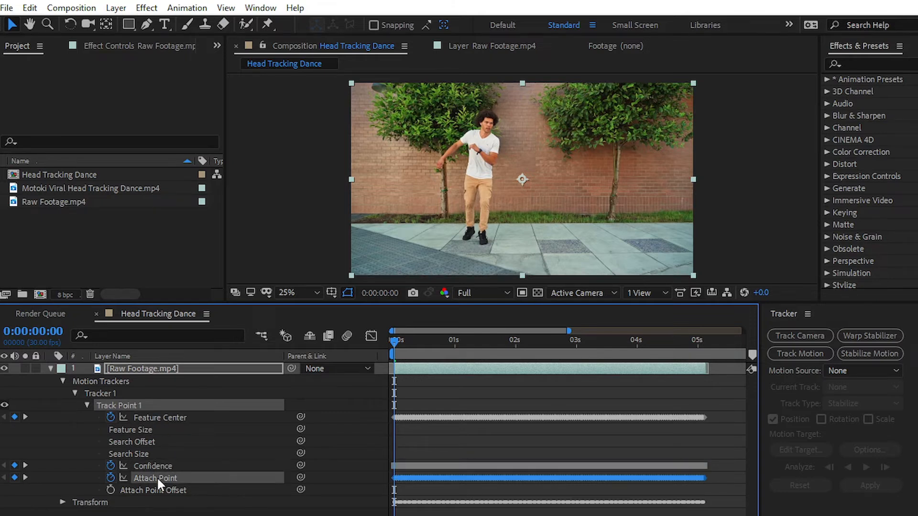
pyautogui.click(61, 502)
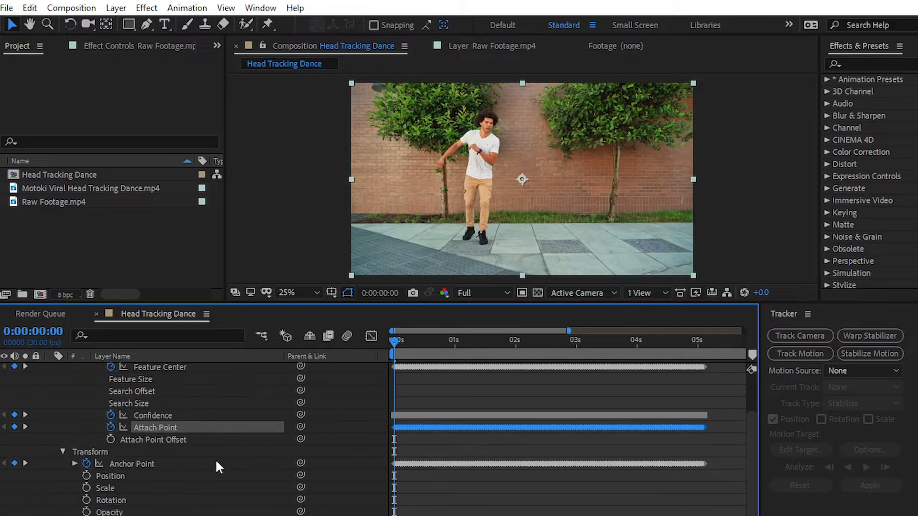
pyautogui.click(131, 464)
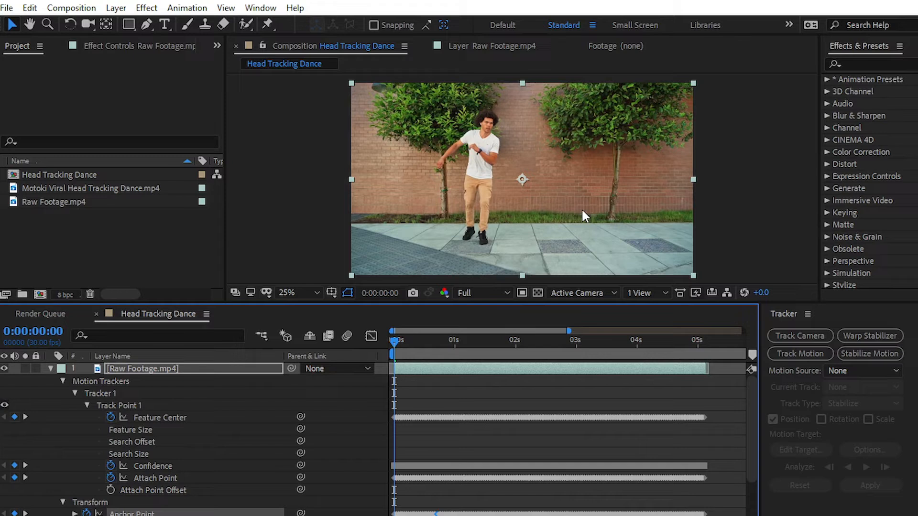
# Preview the stabilized footage at Third resolution, then stop playback and collapse the layer.
pyautogui.click(480, 293)
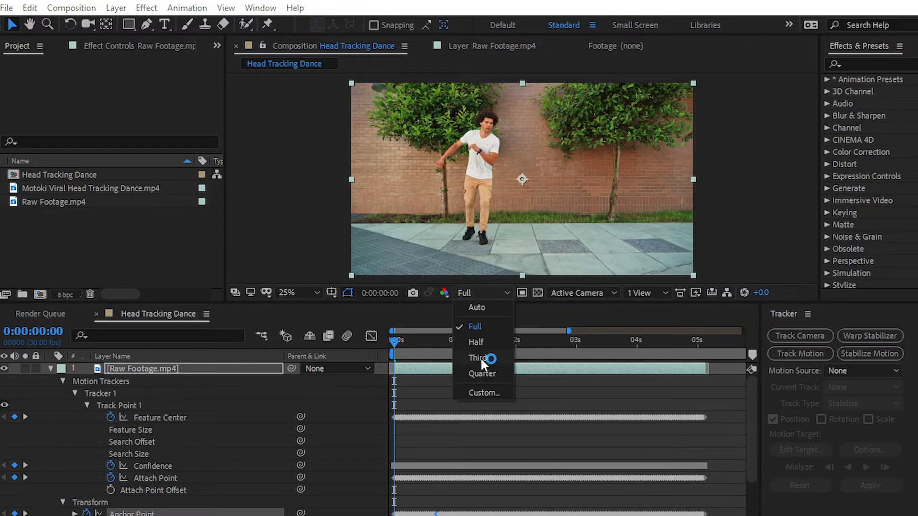
pyautogui.click(478, 358)
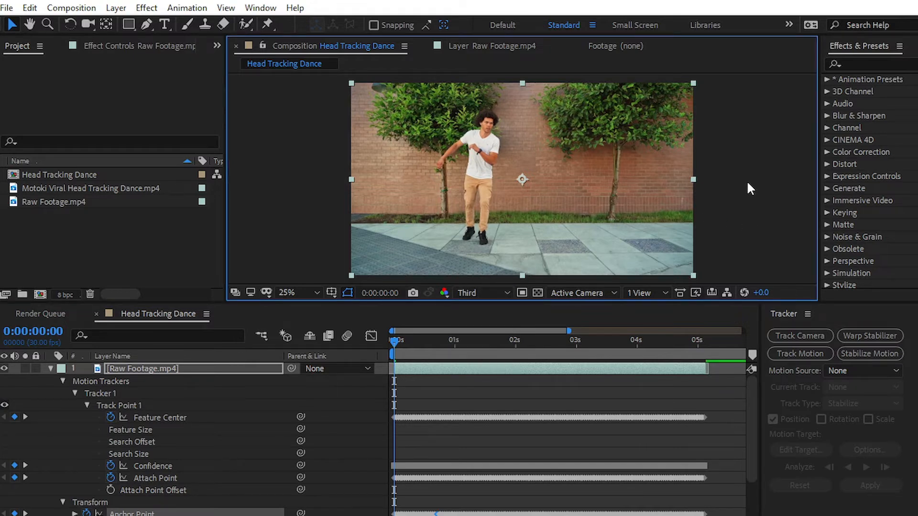
pyautogui.click(654, 353)
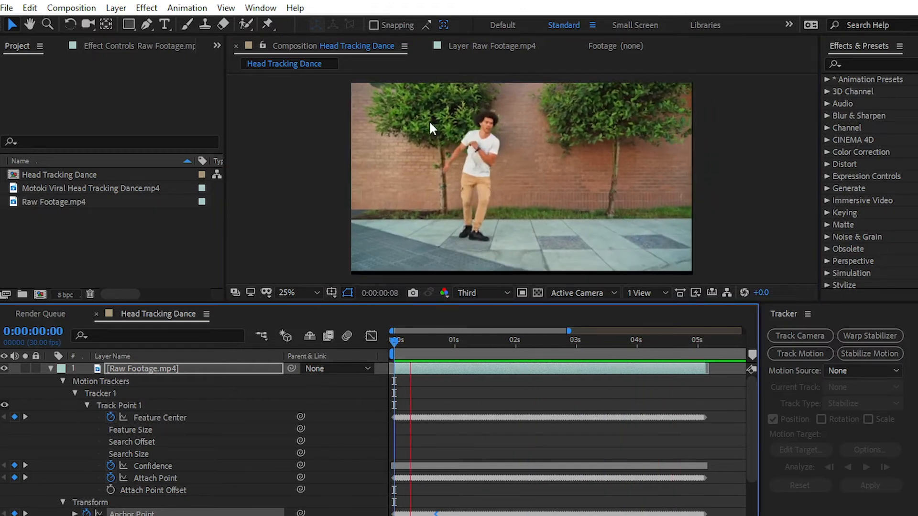
pyautogui.click(529, 353)
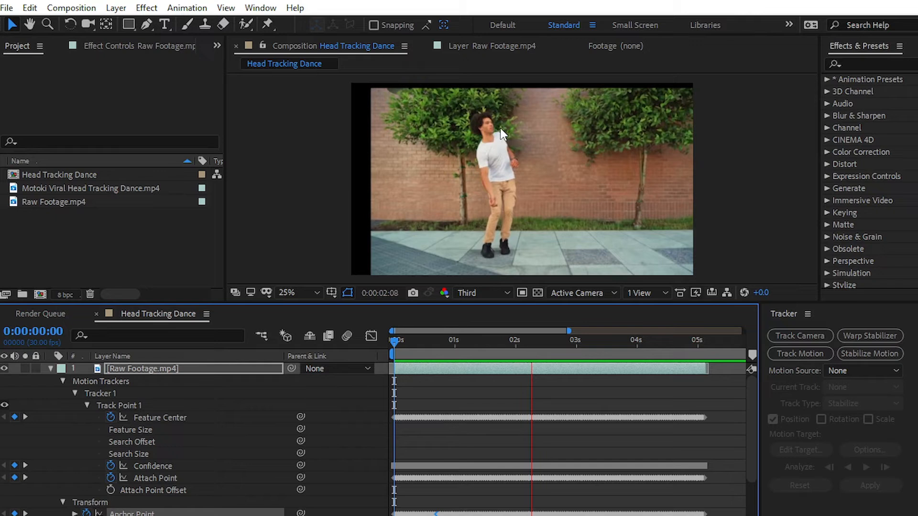
pyautogui.click(576, 339)
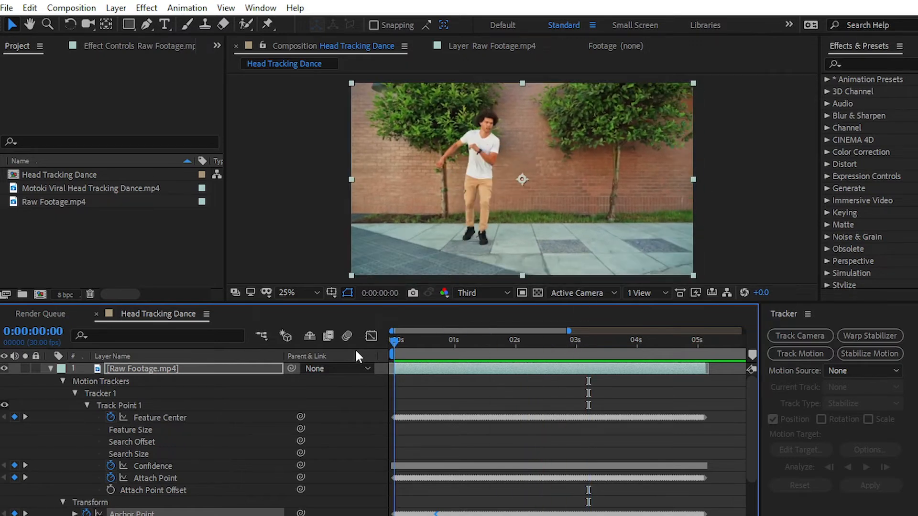
pyautogui.click(51, 368)
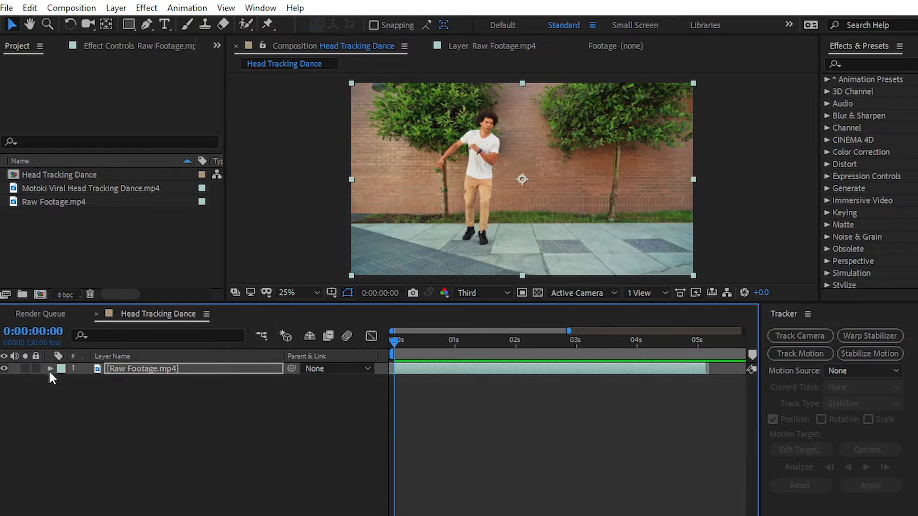
# Scale the footage layer up to 129% so the black borders disappear.
pyautogui.click(51, 369)
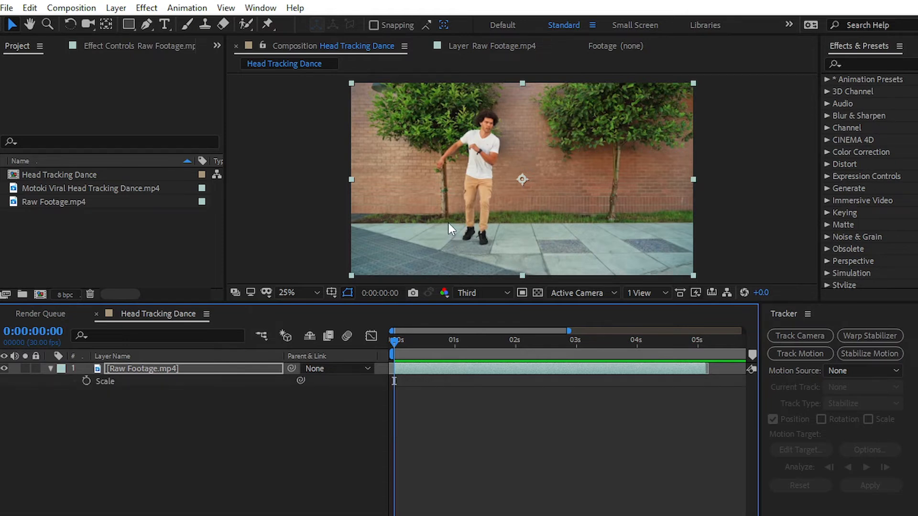
pyautogui.click(304, 292)
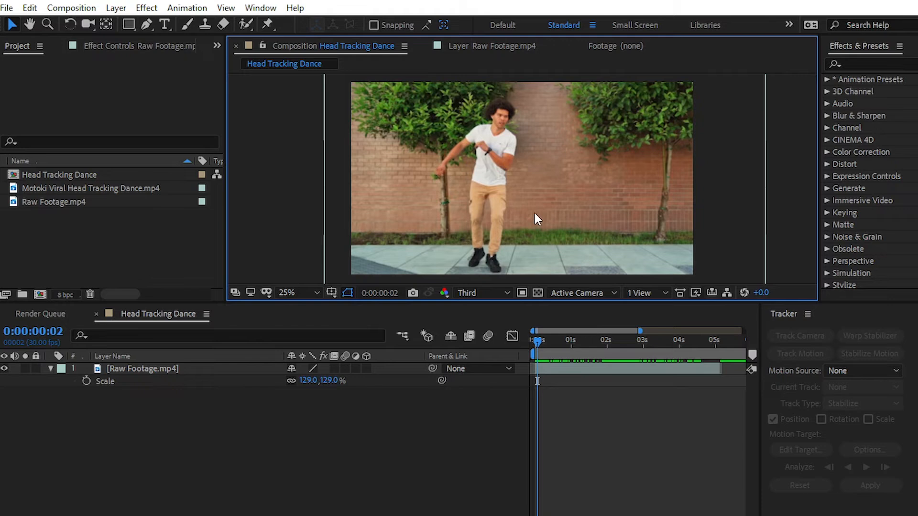
pyautogui.moveTo(551, 204)
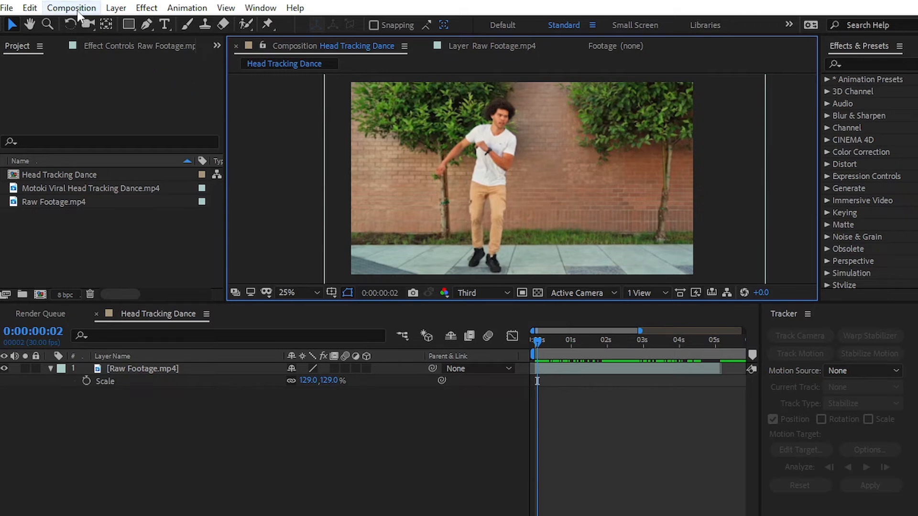
# Set the composition to a vertical 1080×1920 frame in Composition Settings.
pyautogui.click(71, 7)
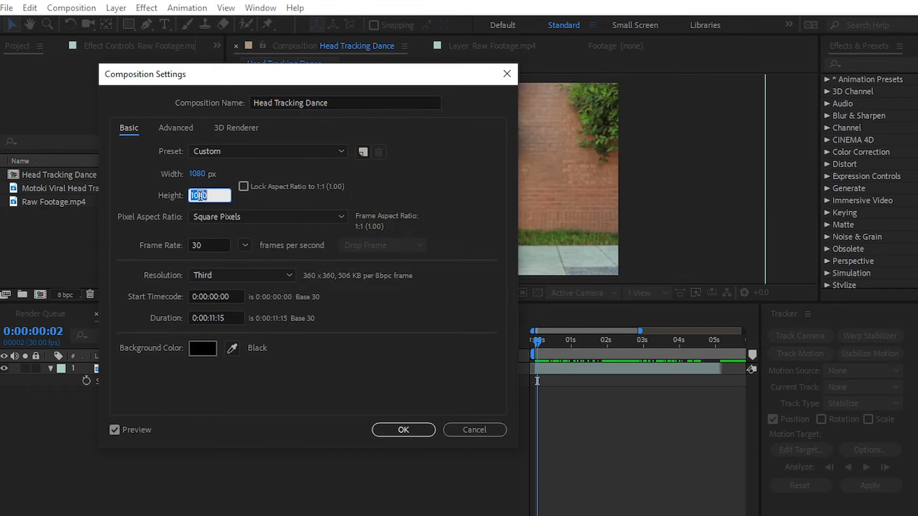
pyautogui.write('1920')
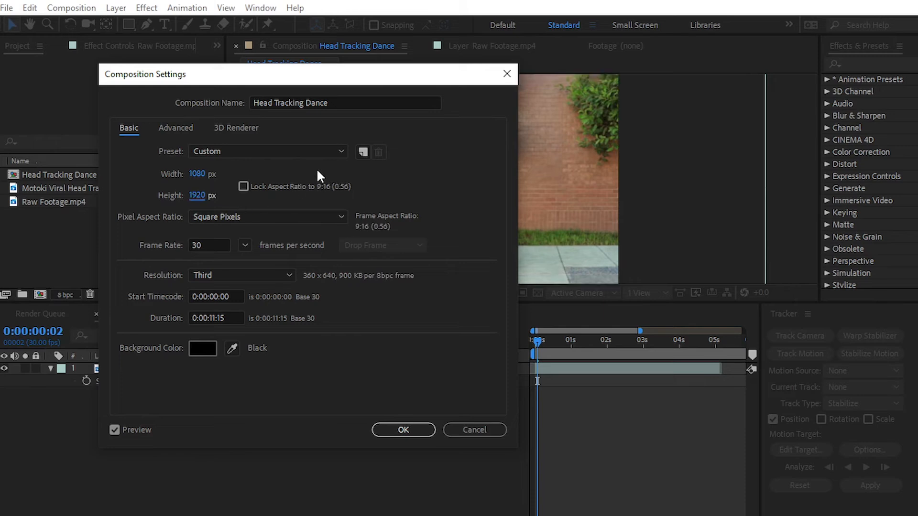
pyautogui.click(402, 429)
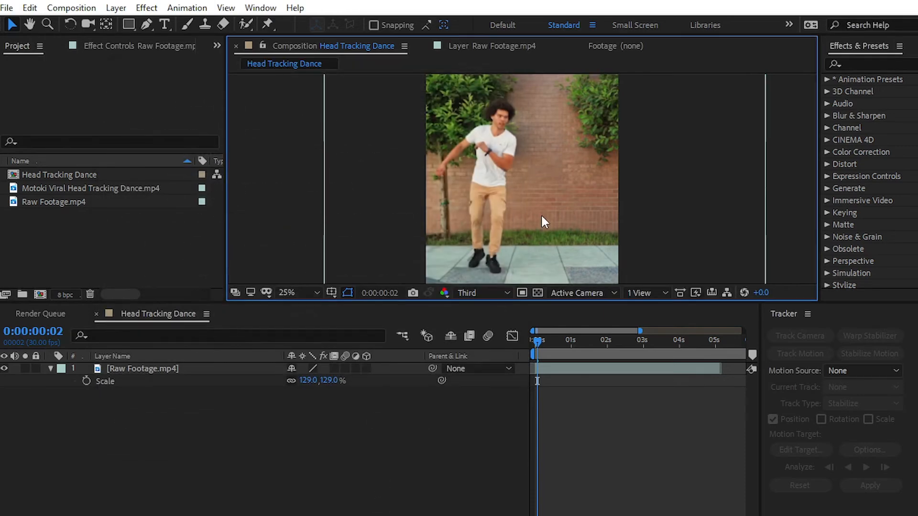
# Scale the footage to 194% to fill the vertical frame and scrub to preview the result.
pyautogui.click(142, 368)
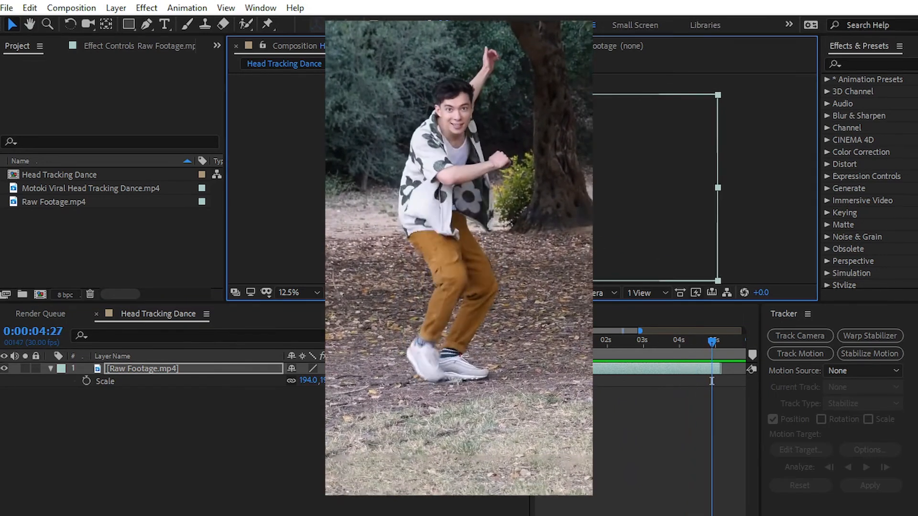
pyautogui.click(627, 341)
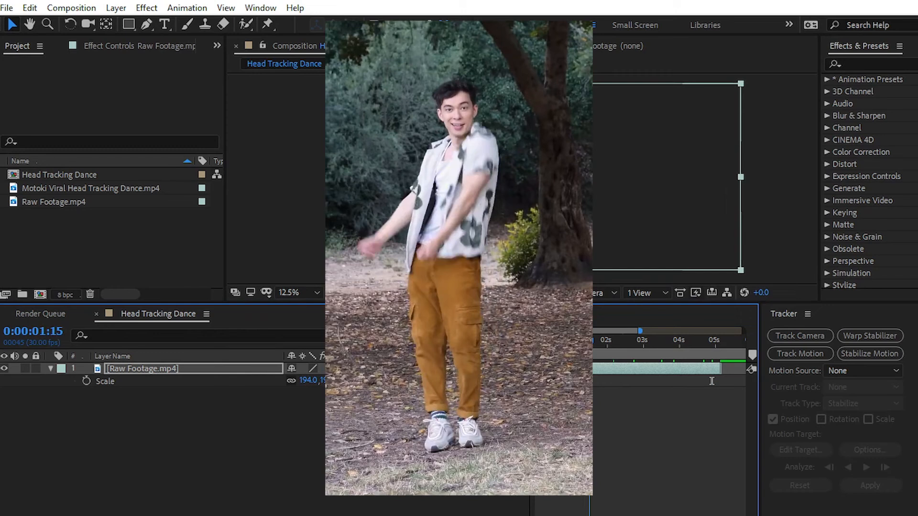